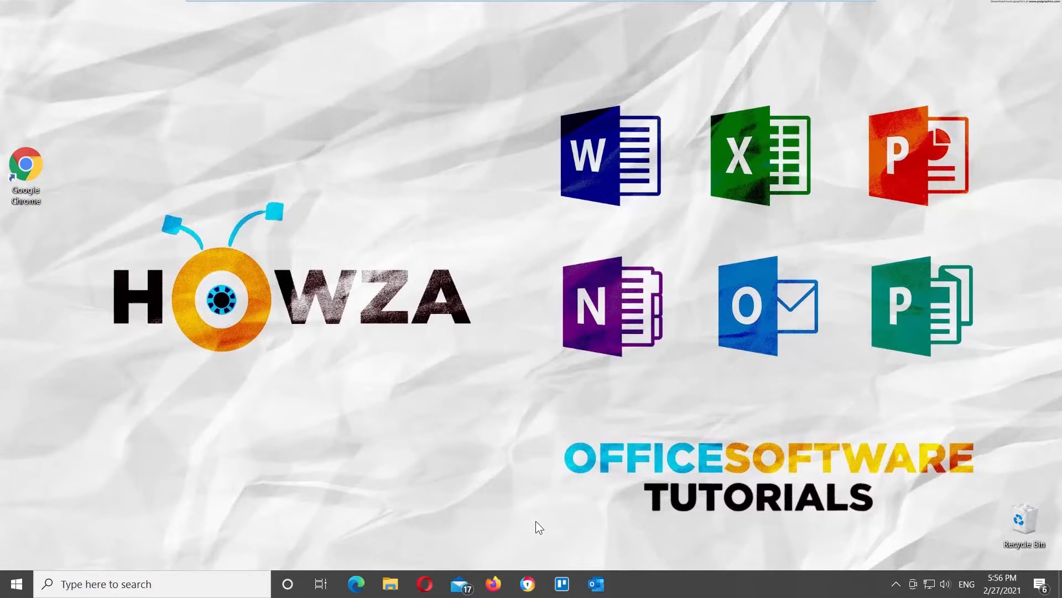
Launch Outlook from the taskbar and let the Inbox load
click(595, 585)
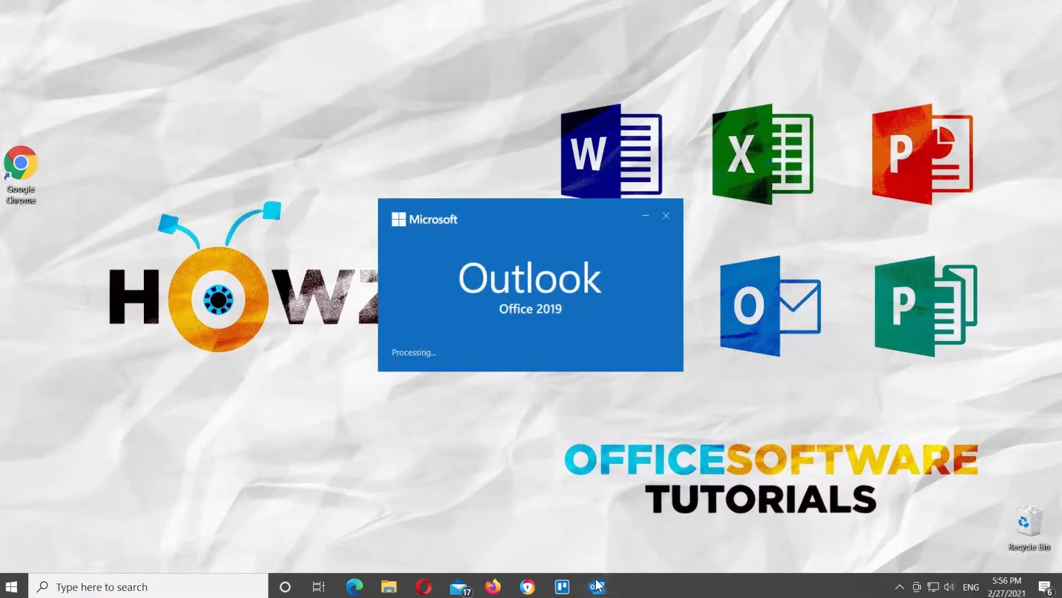
click(596, 586)
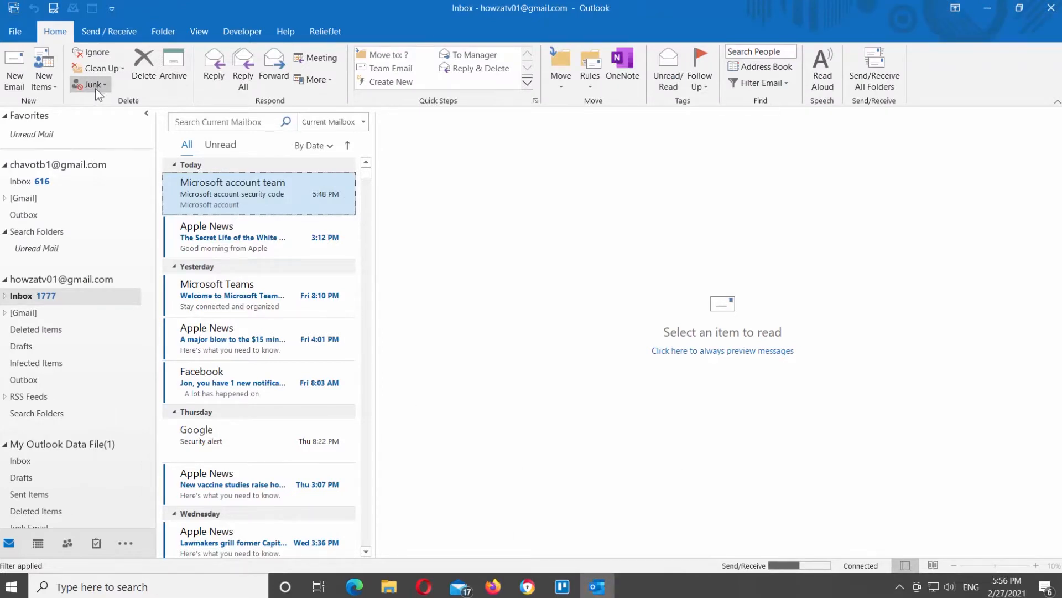
Save contact 'Adam HowzaTv', updating the existing duplicate contact entry
click(43, 67)
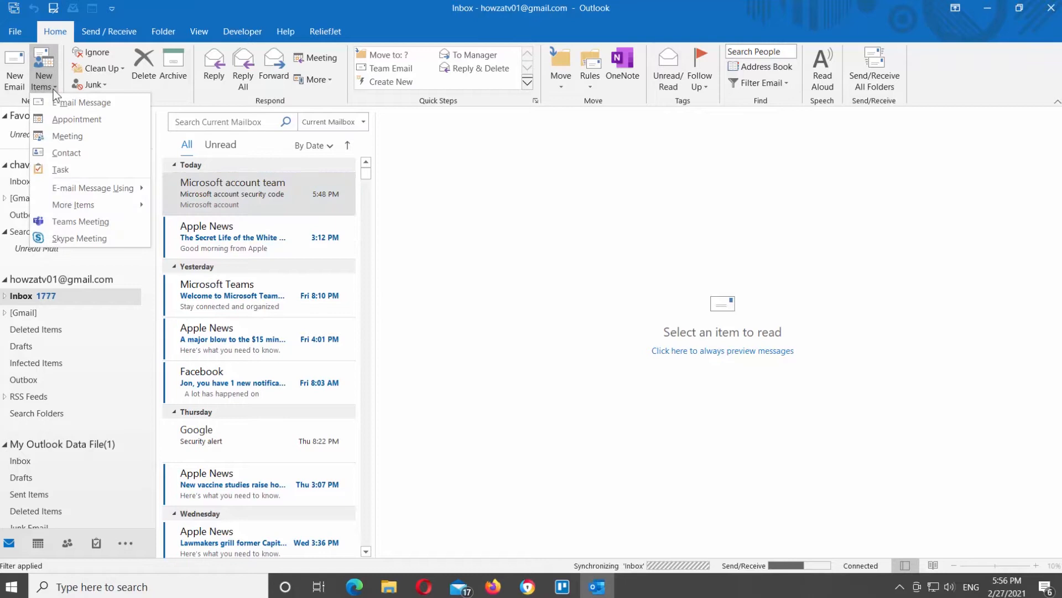
click(67, 152)
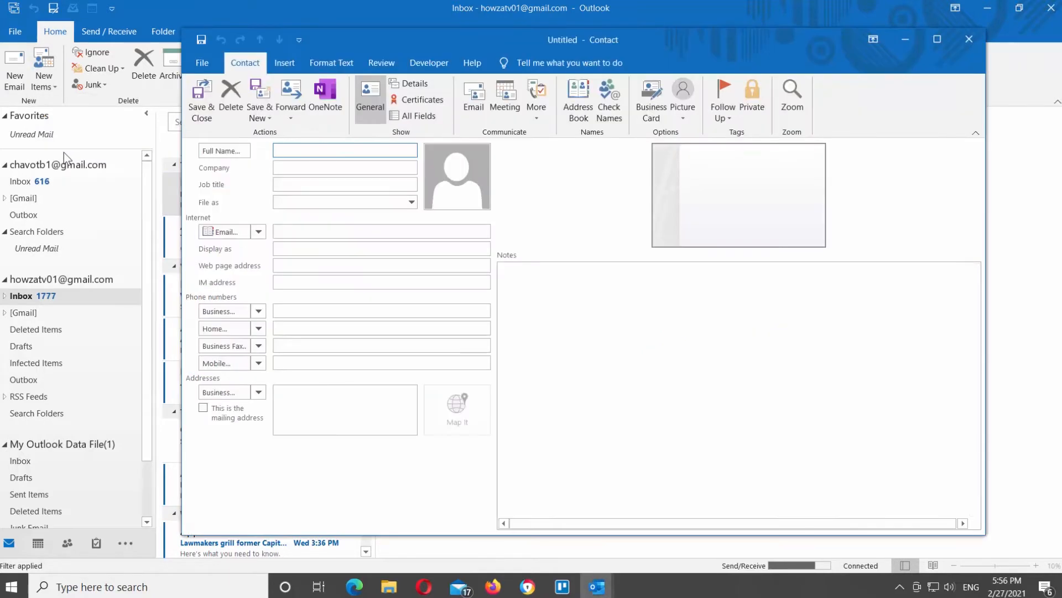
text(Adam HowzaTv)
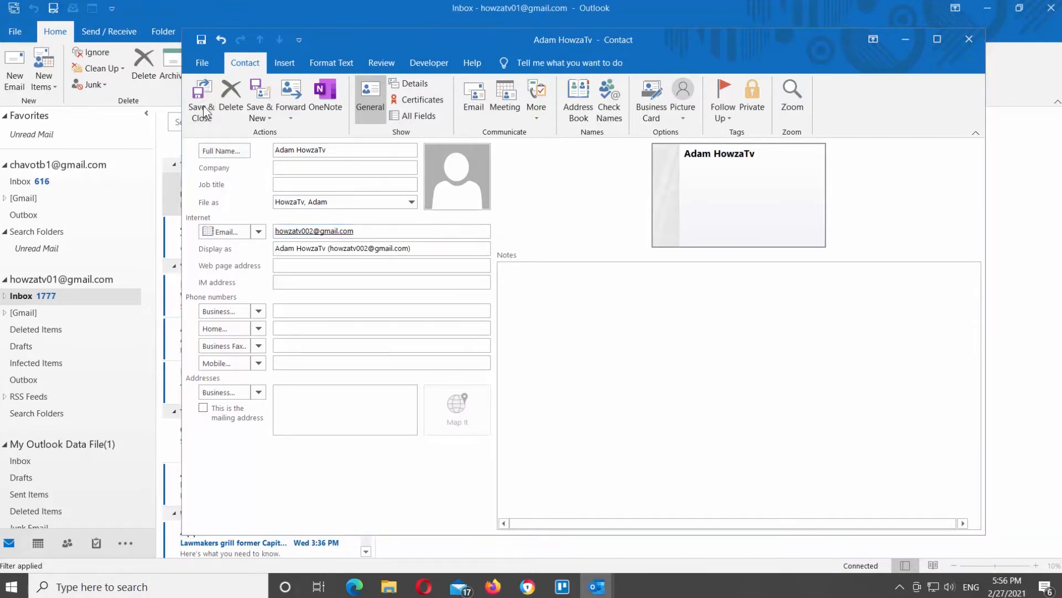
click(200, 100)
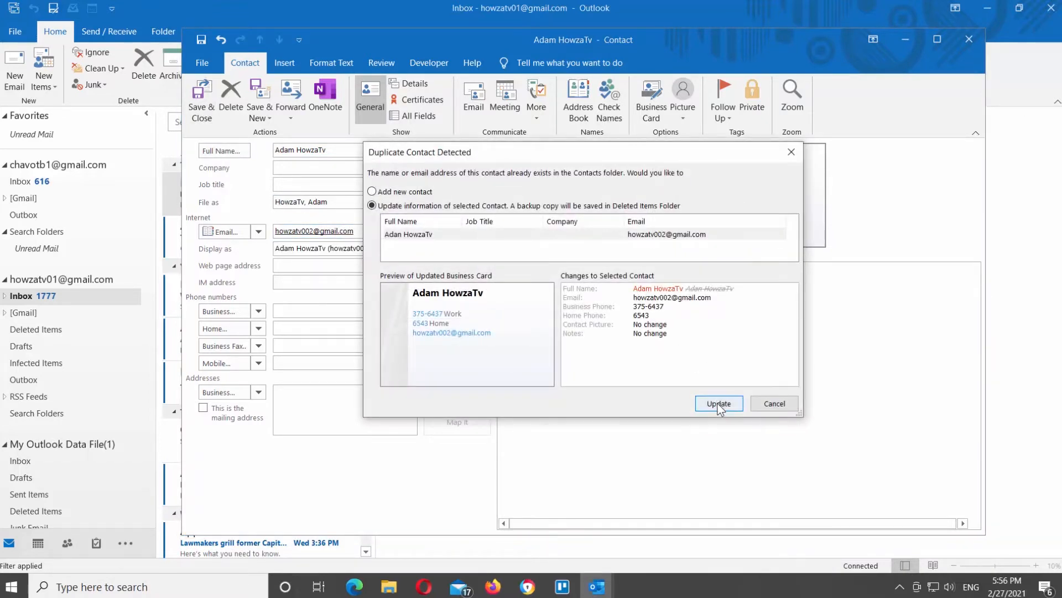
click(718, 404)
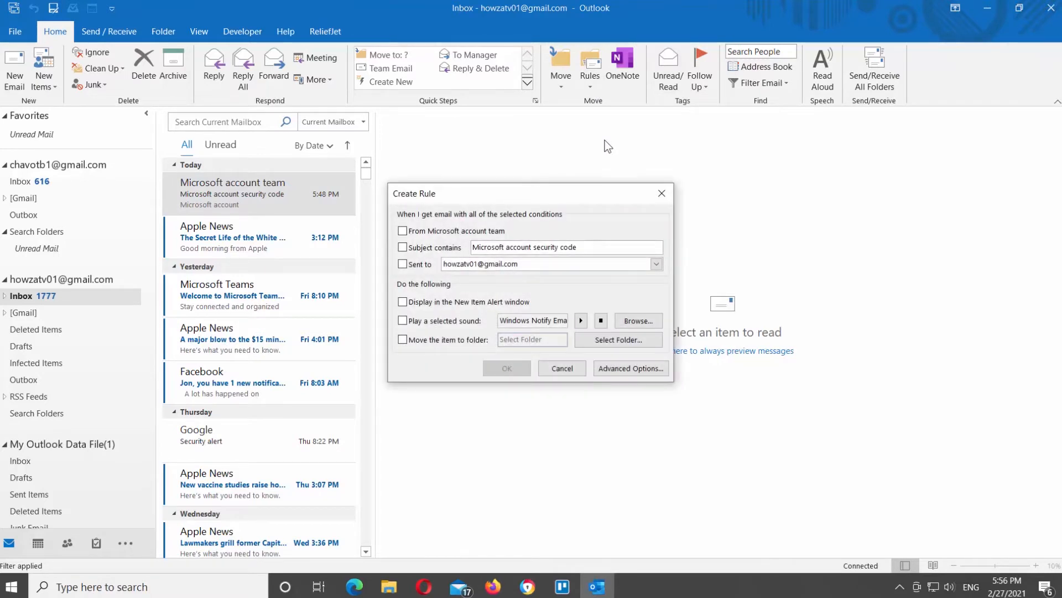
mouse_move(575, 299)
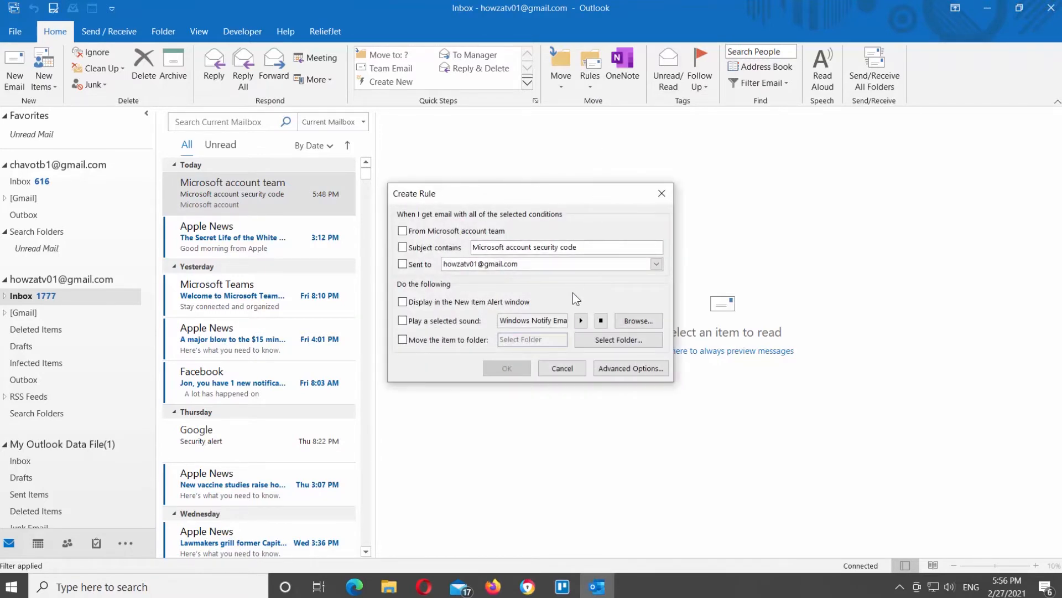
Keep the current account as the Sent to recipient and open Advanced Options
click(654, 263)
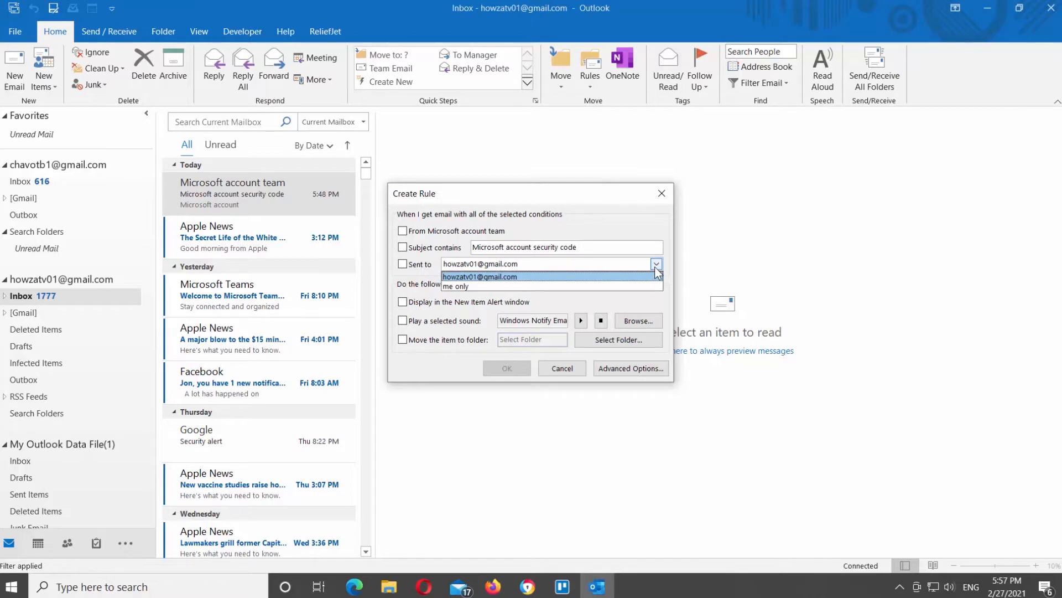
click(478, 263)
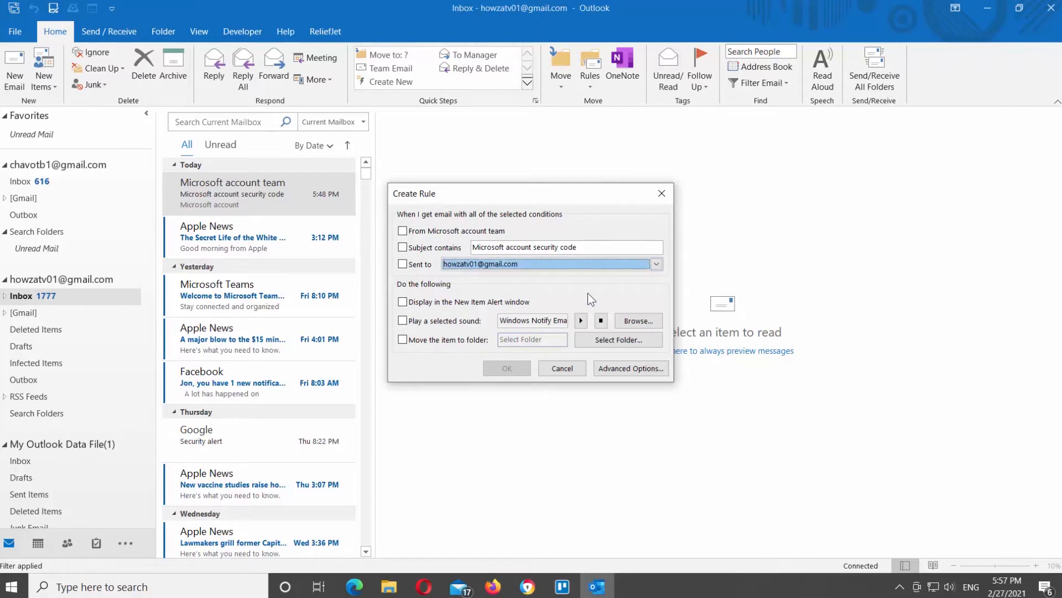
mouse_move(605, 337)
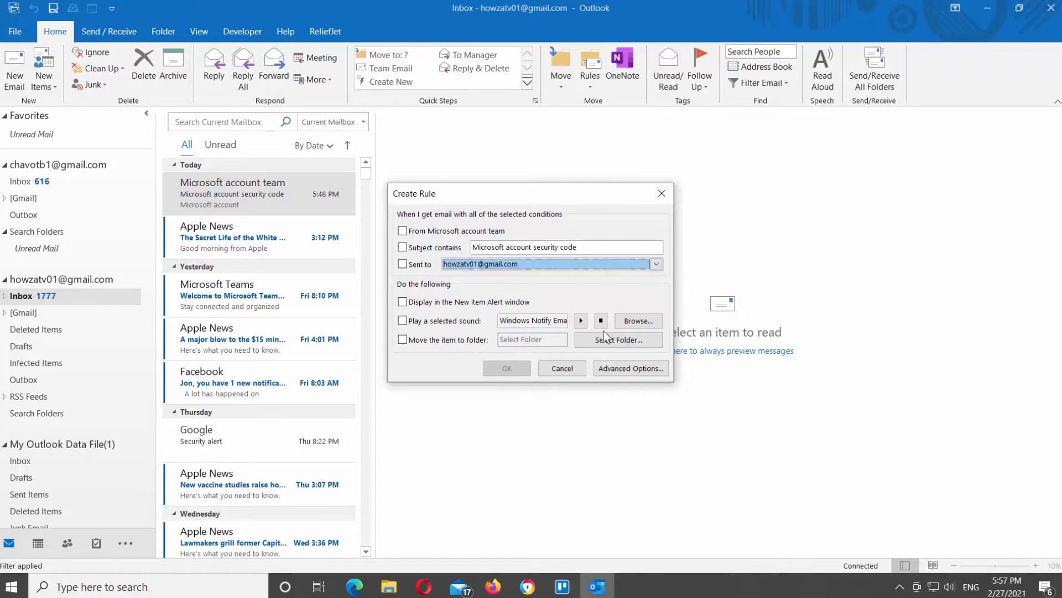
click(630, 367)
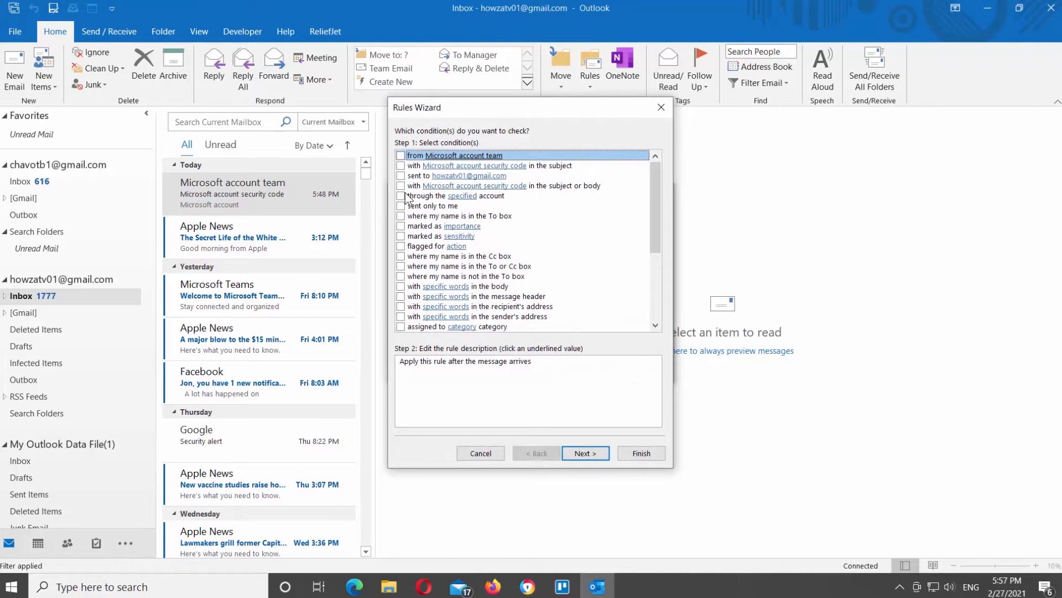
Add the 'through the specified account' condition using the other Gmail account
click(401, 195)
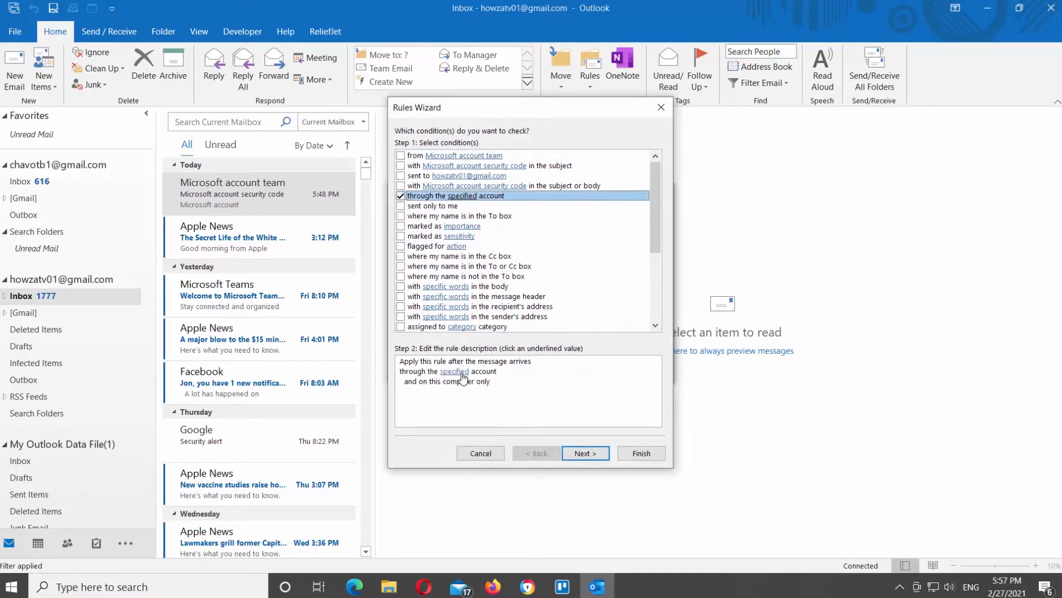
click(455, 371)
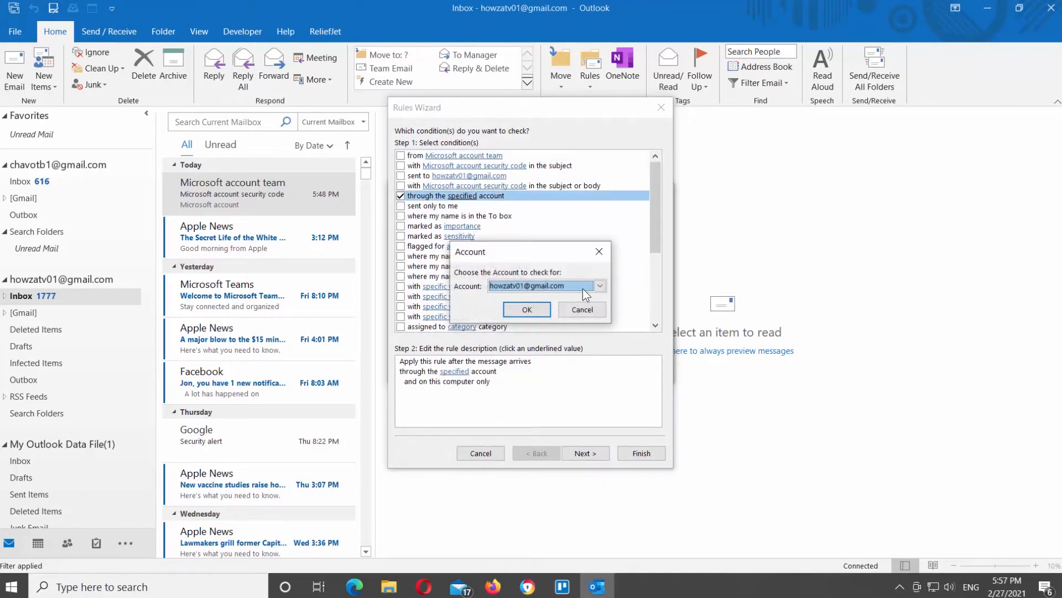
click(598, 286)
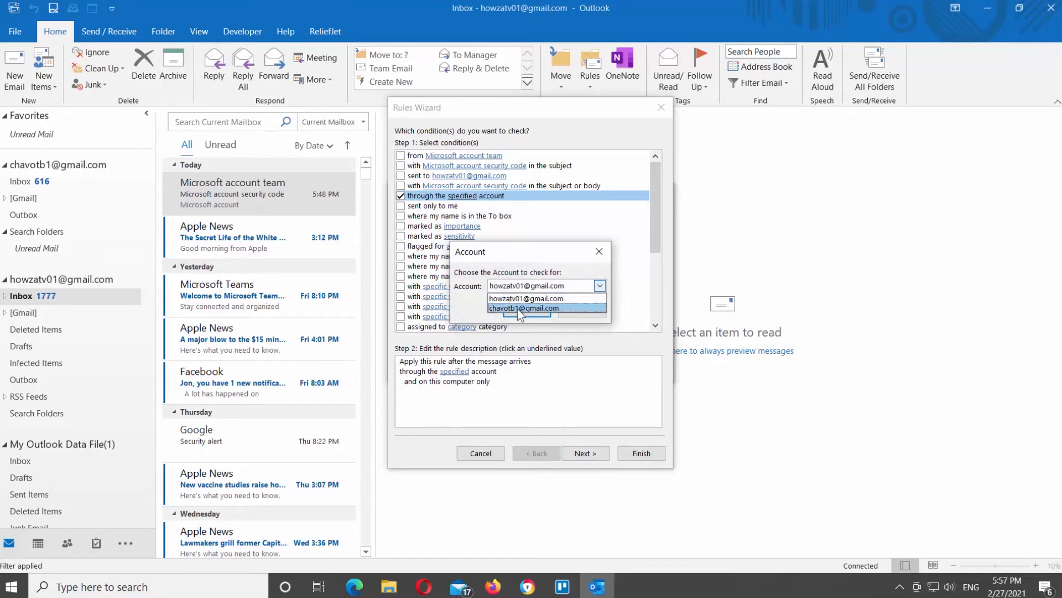
click(524, 308)
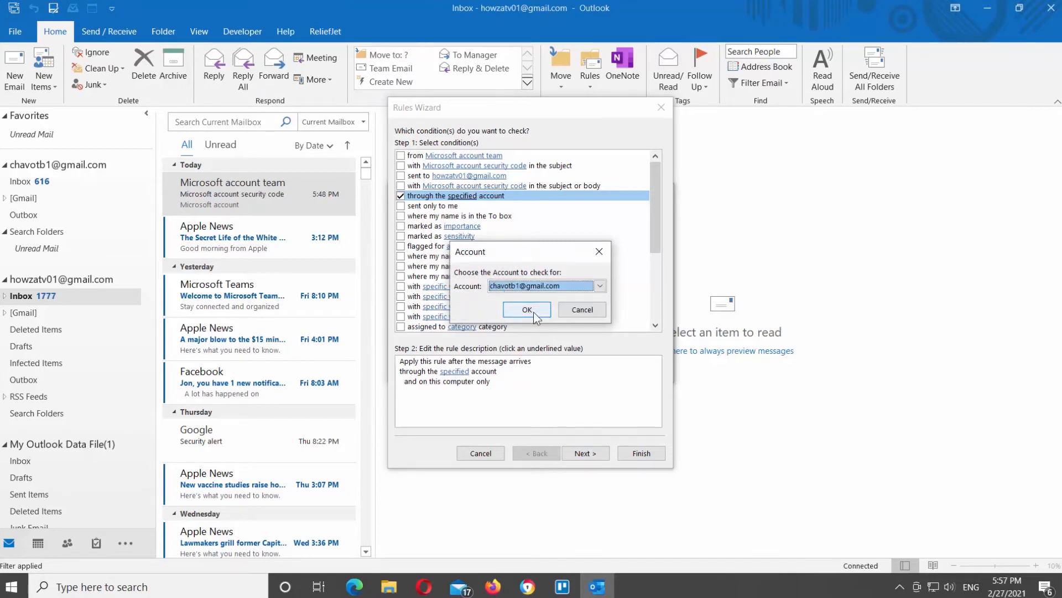
click(527, 309)
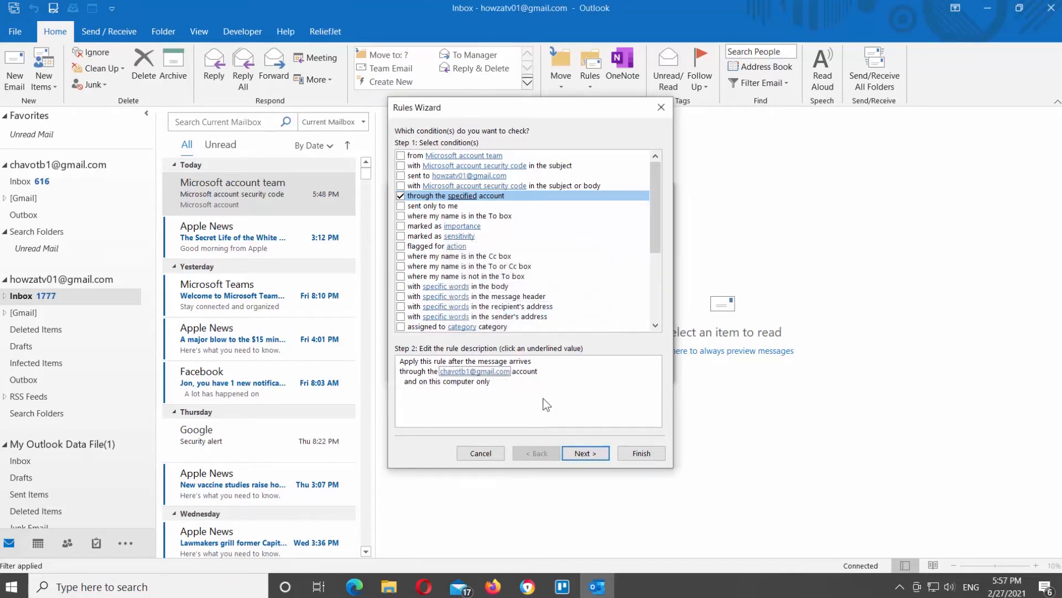
Set the rule to forward matching messages to two Gmail recipients and finish it
click(585, 452)
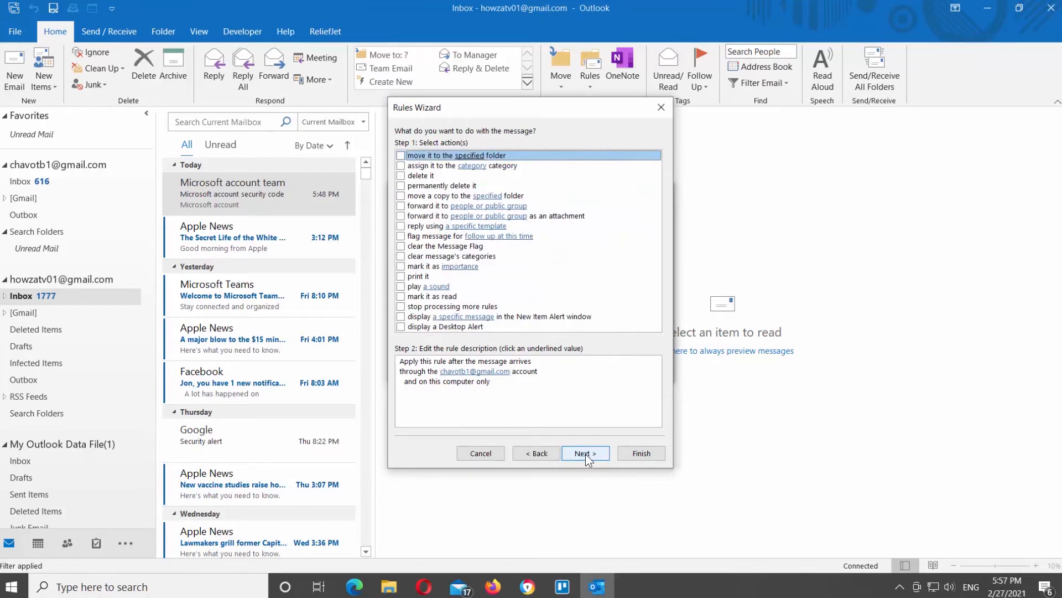
click(401, 205)
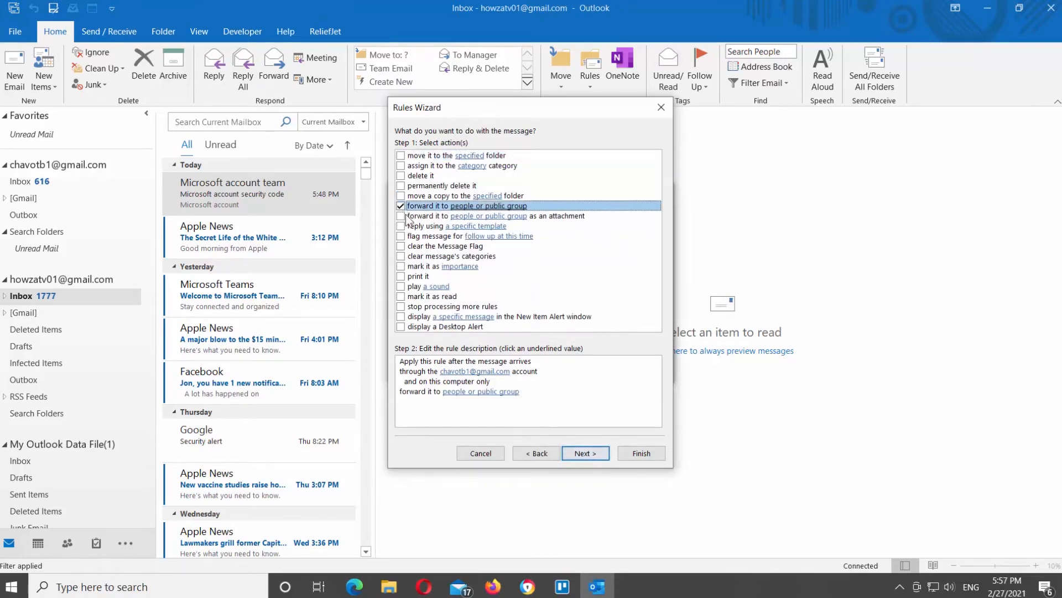
mouse_move(481, 392)
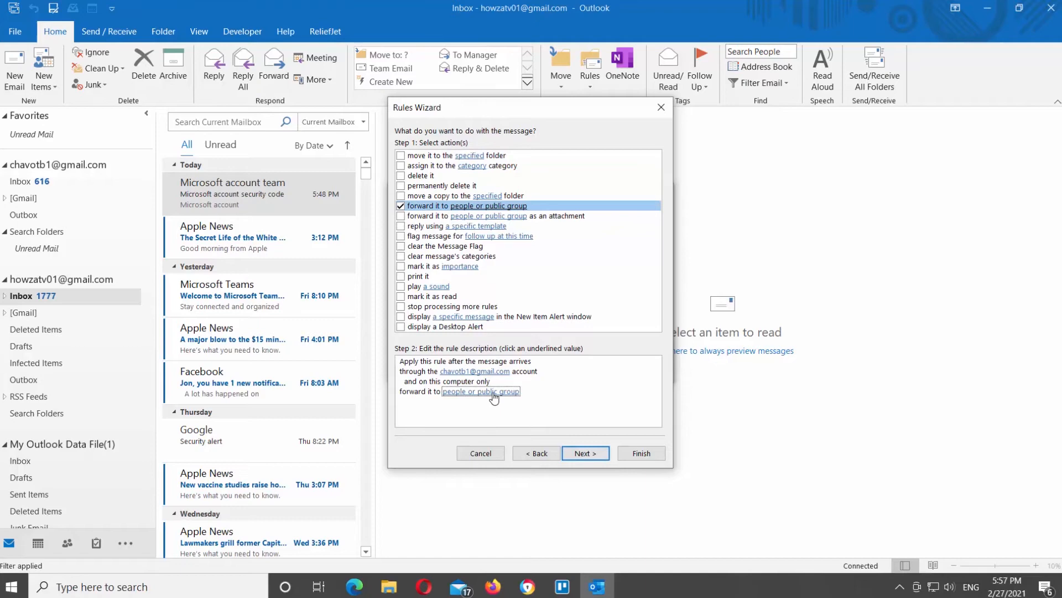
click(480, 392)
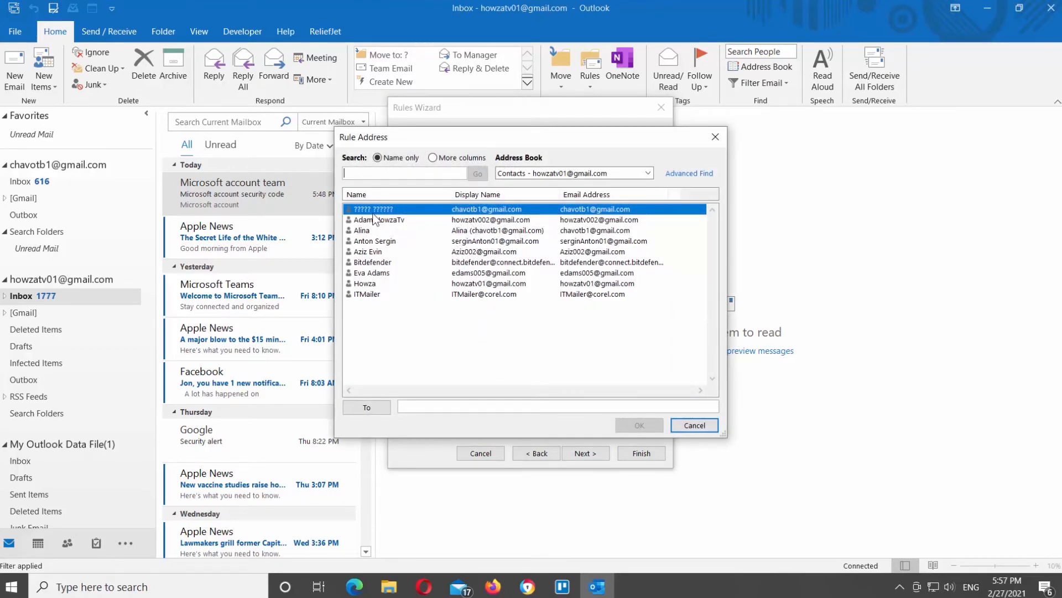
click(366, 407)
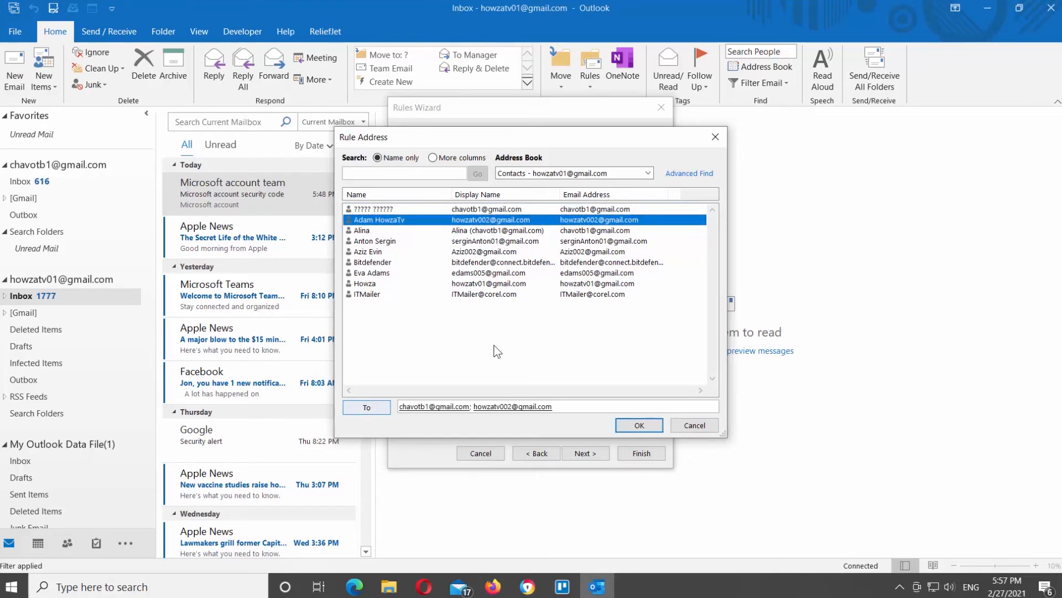
click(637, 425)
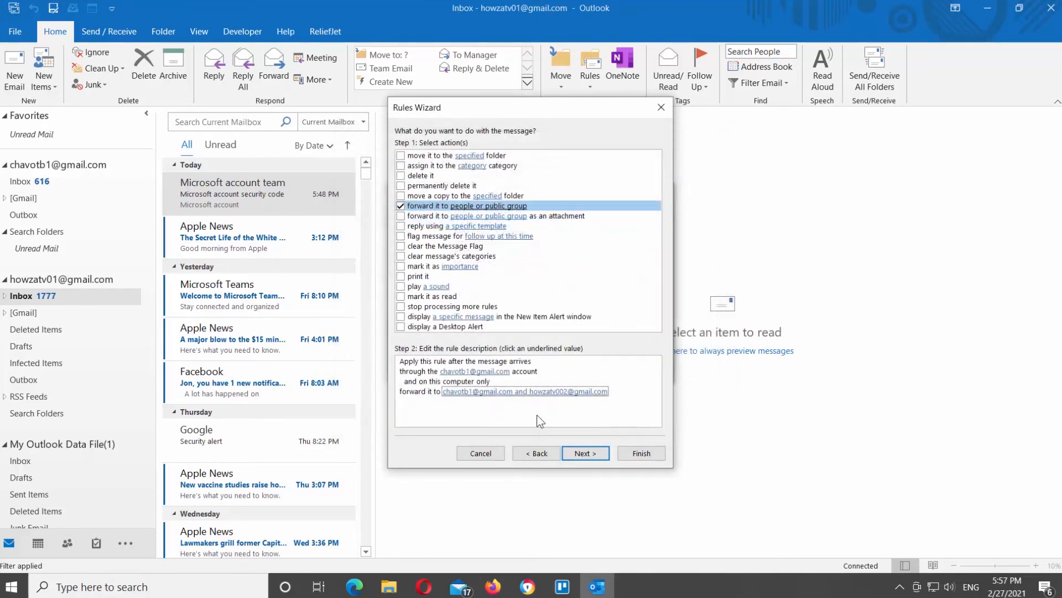
mouse_move(640, 453)
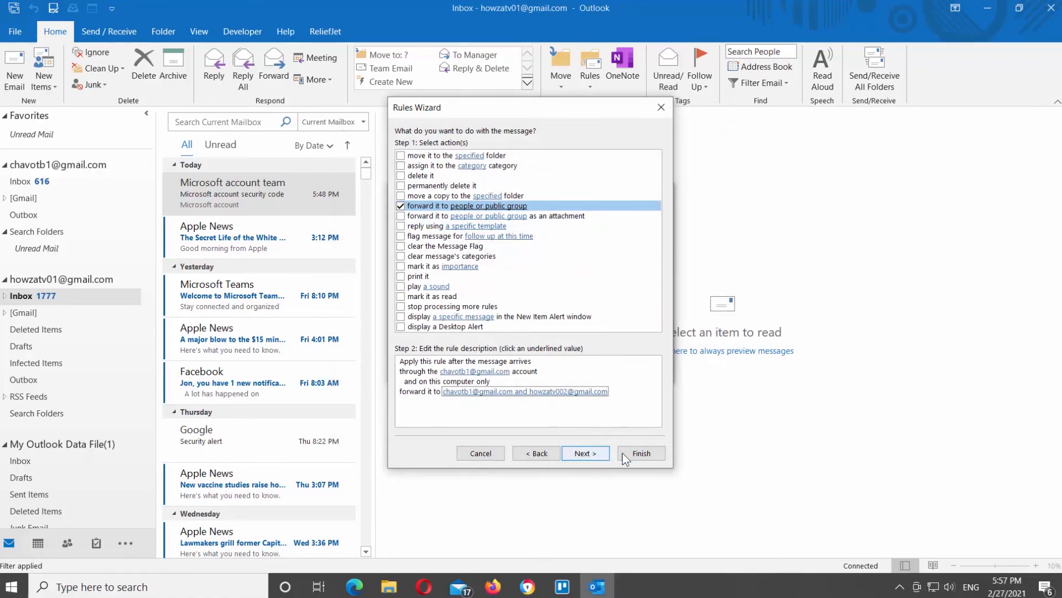
click(639, 452)
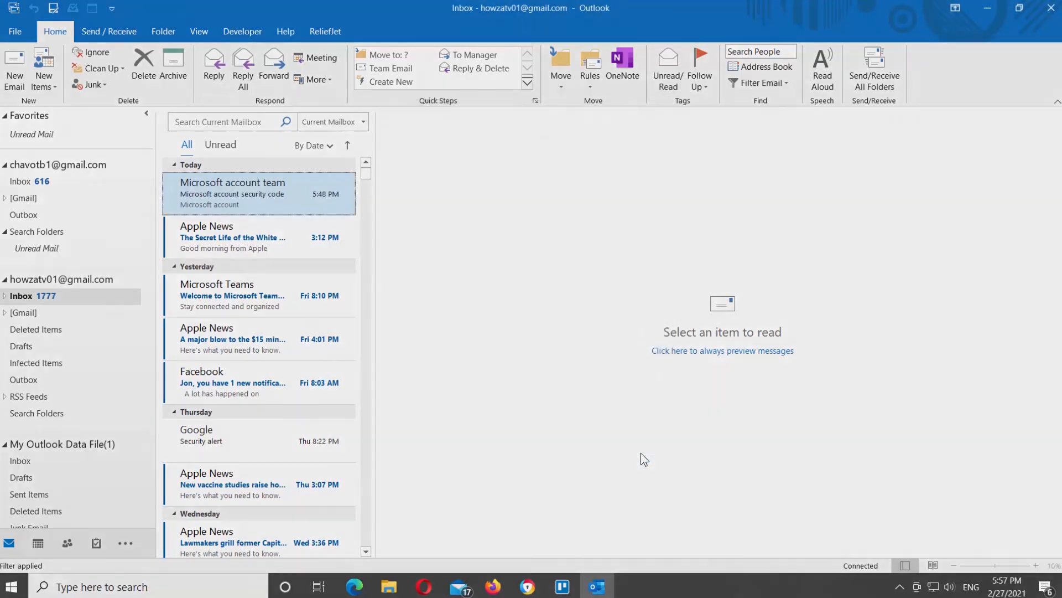